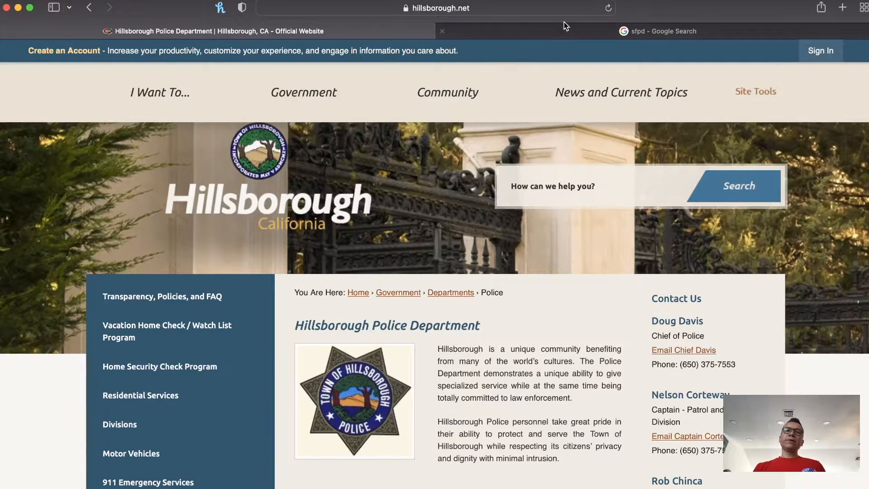
mouse_move(656, 31)
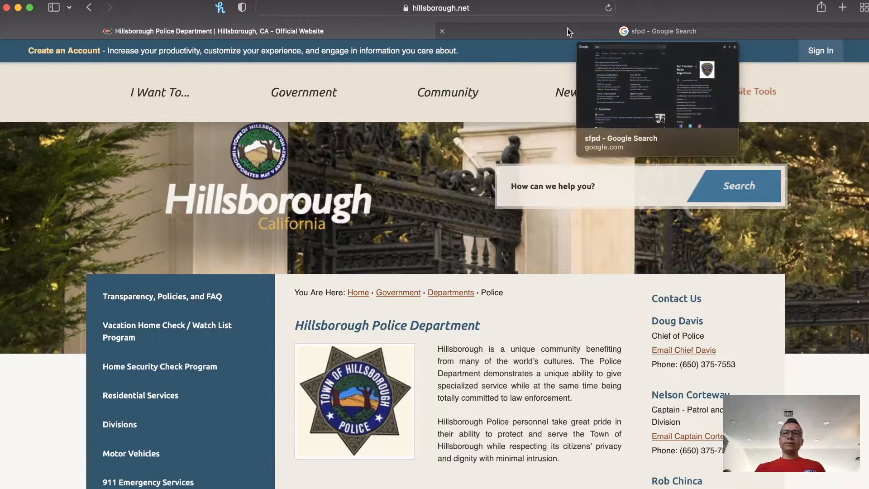
- Switch to the 'sfpd - Google Search' tab, leaving Hillsborough Police open
click(659, 32)
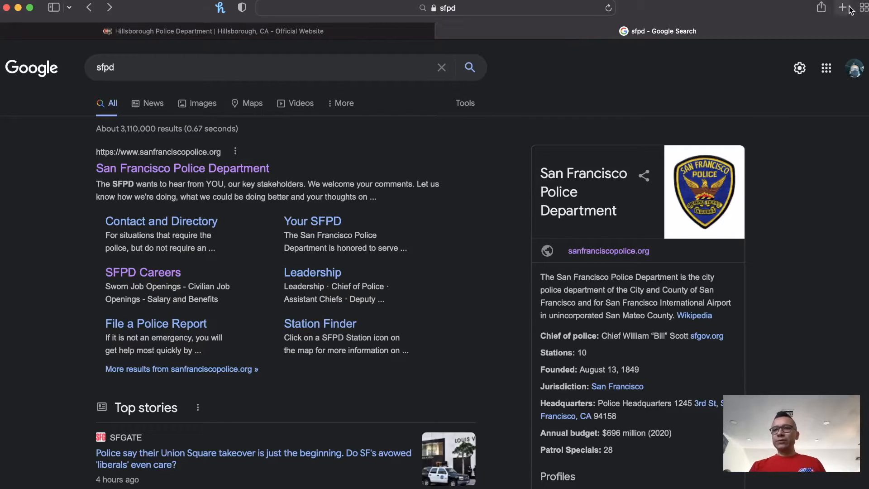
- Open a new tab and search Google for 'population of las vegas'
click(842, 7)
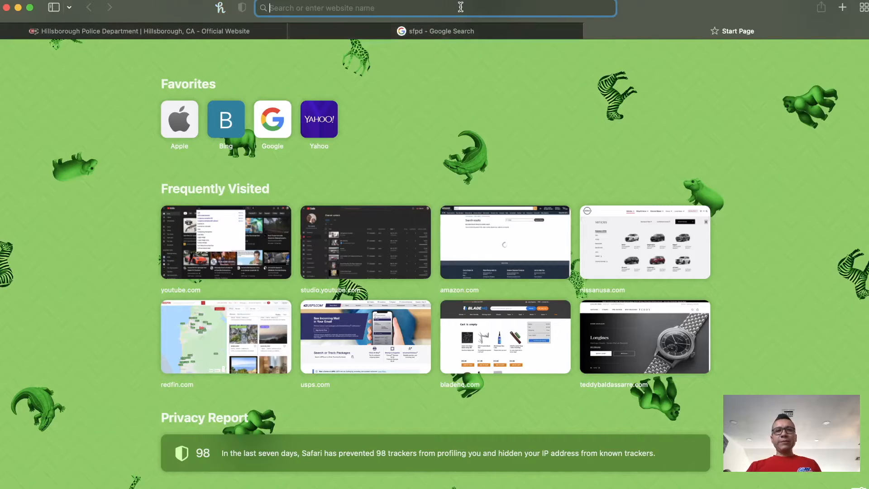
text(p)
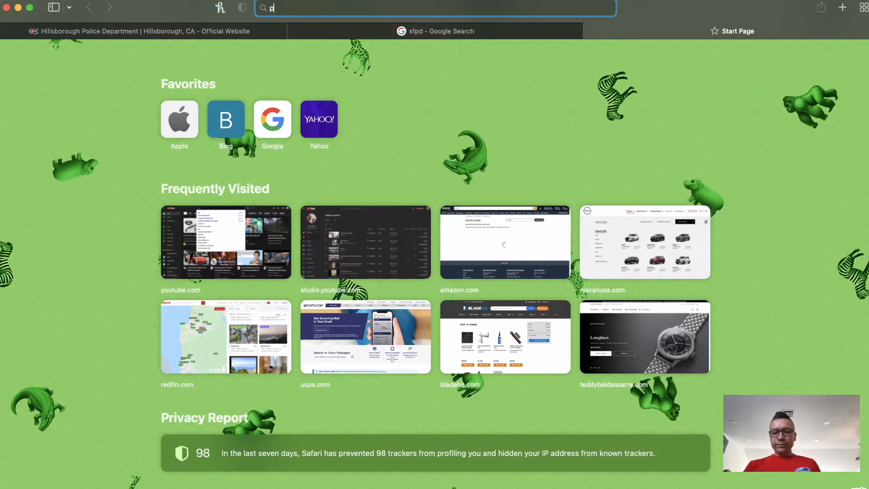
text(olu)
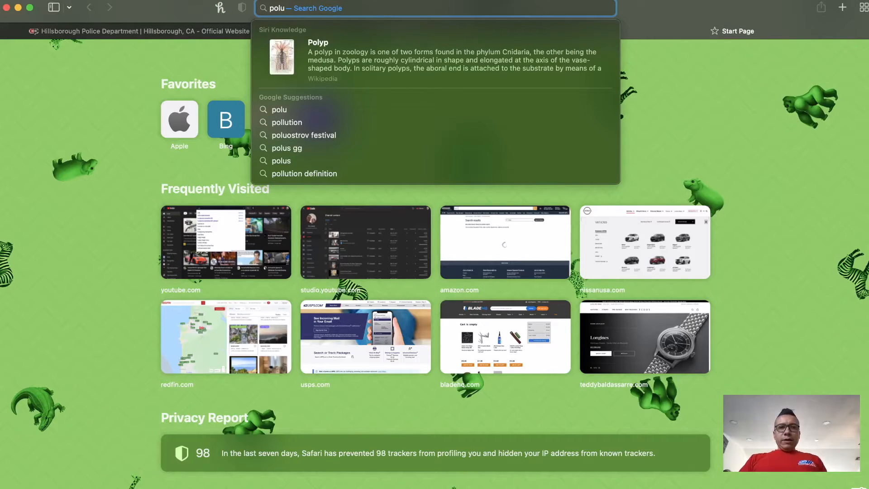
key(backspace)
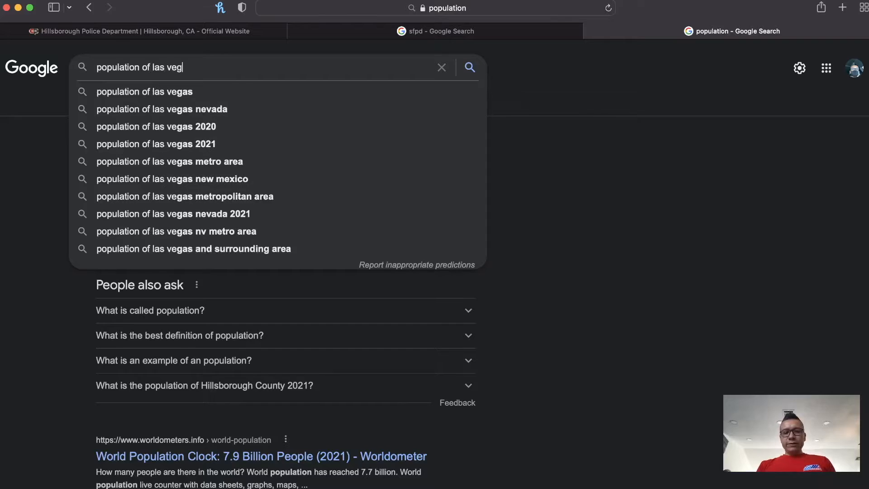
click(143, 92)
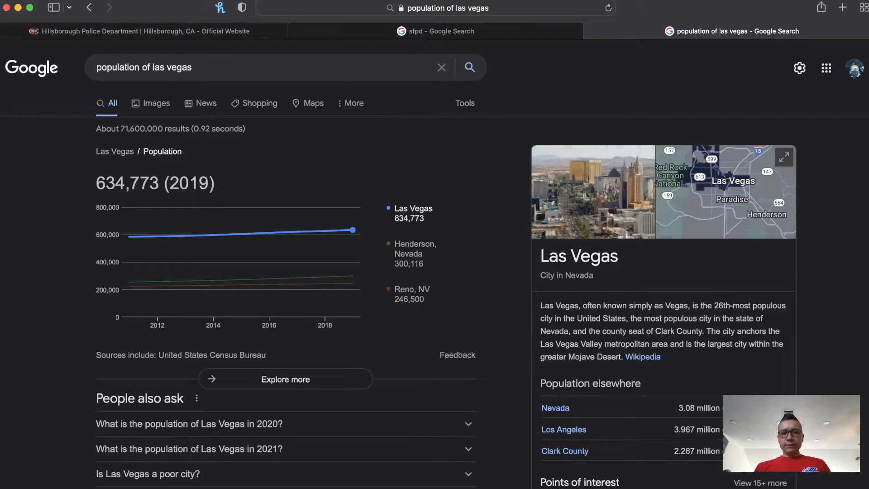
mouse_move(431, 252)
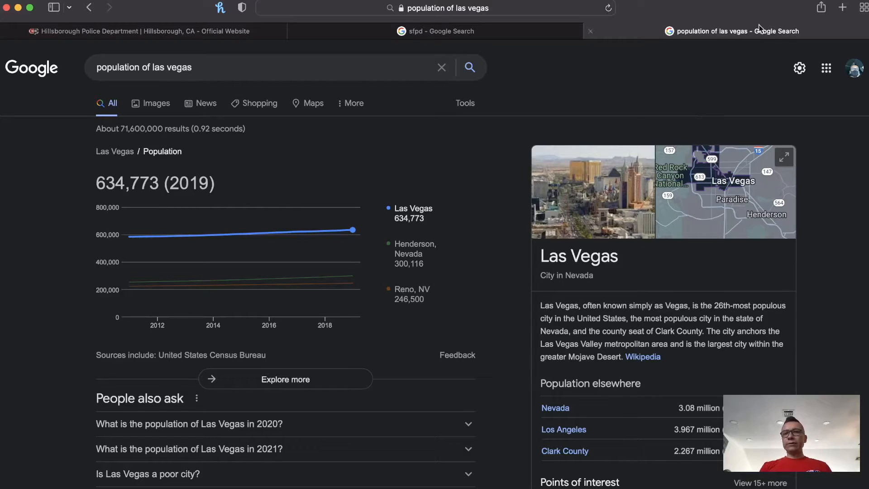
- Add a blank tab, then return to the Las Vegas population results
click(842, 7)
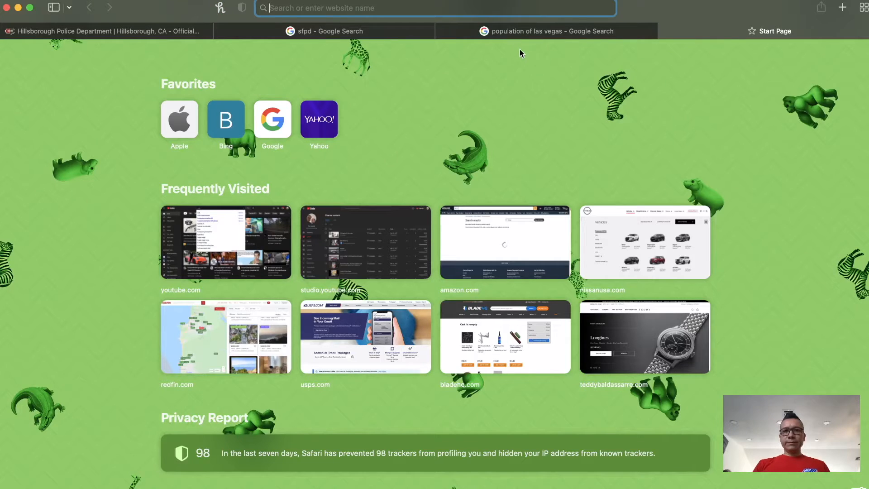
click(546, 32)
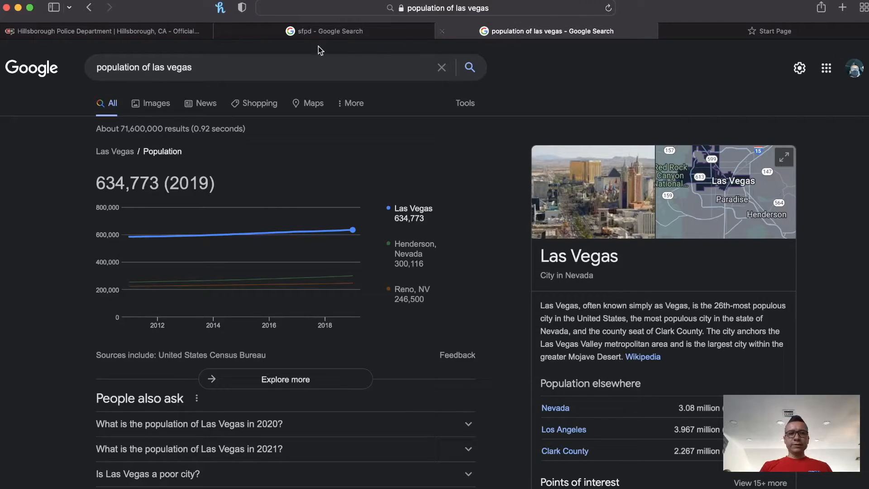
- Search 'population of san francisco' in that tab, showing 874,961 (2019)
click(249, 67)
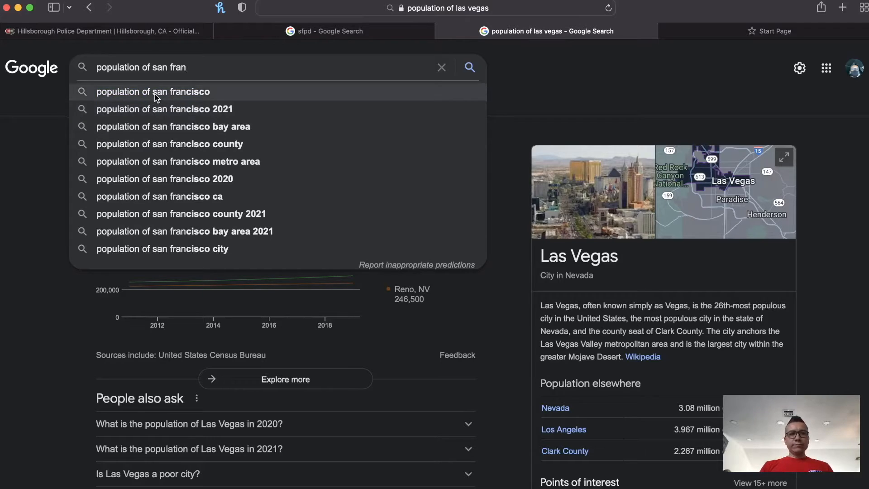
click(153, 91)
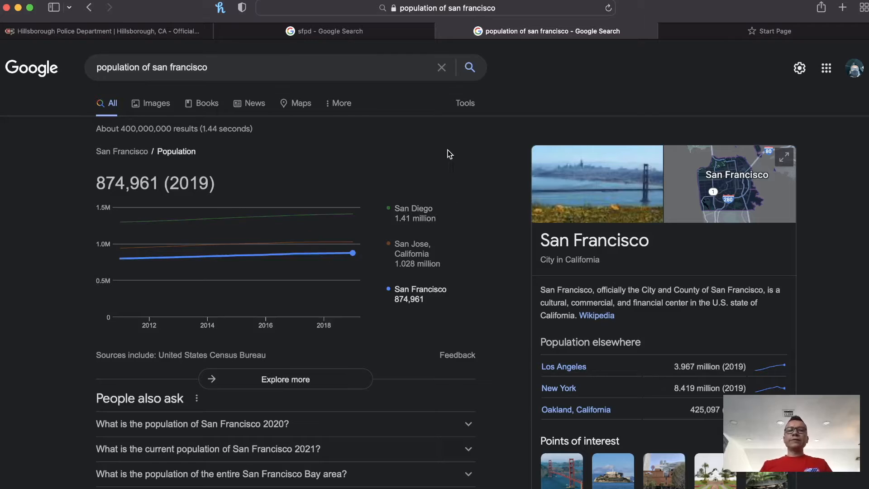
mouse_move(230, 164)
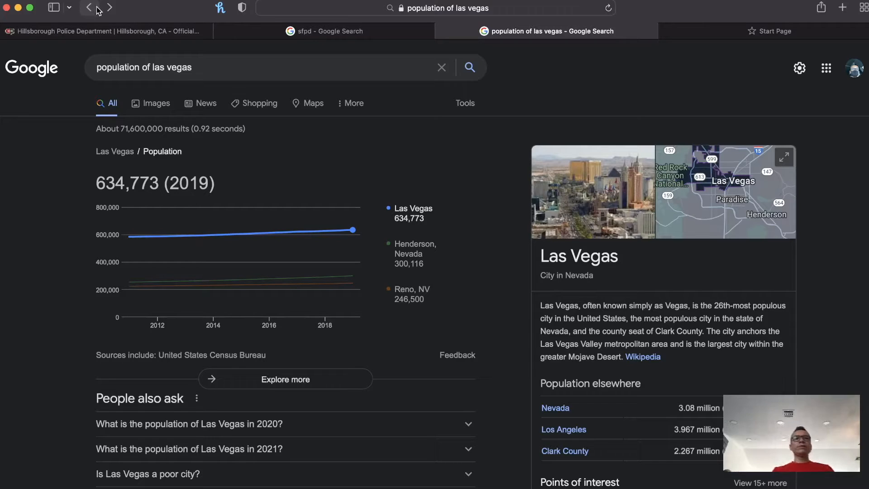
mouse_move(111, 8)
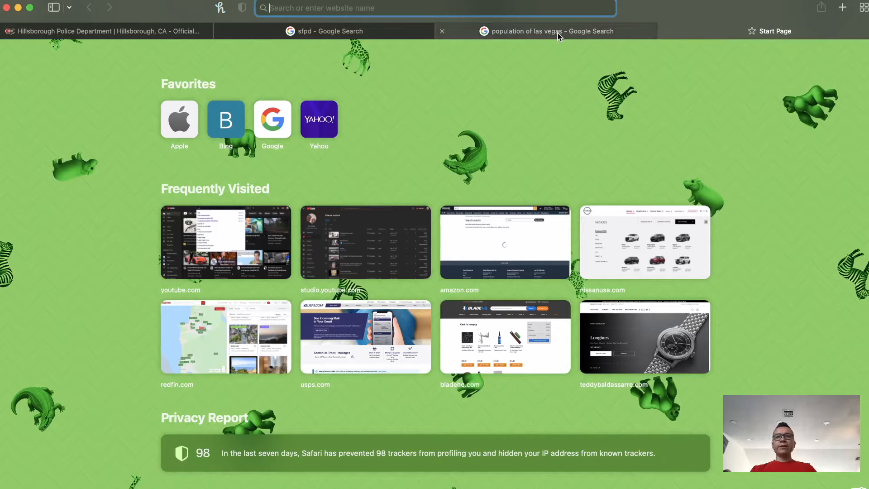
- Pass through the Las Vegas population tab to the 'sfpd - Google Search' tab
click(549, 31)
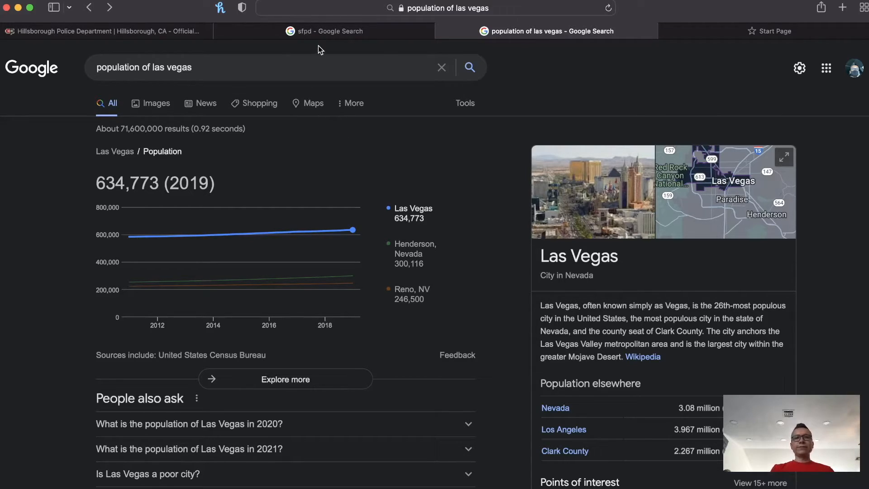
mouse_move(231, 180)
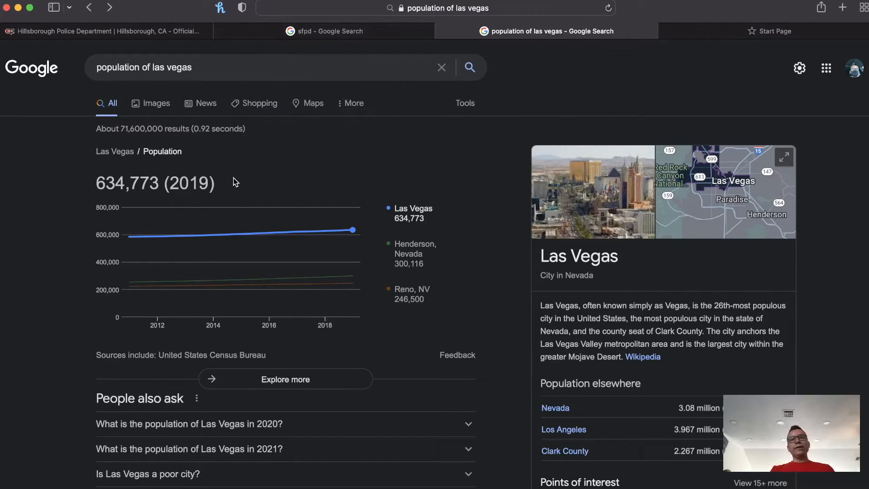
click(324, 31)
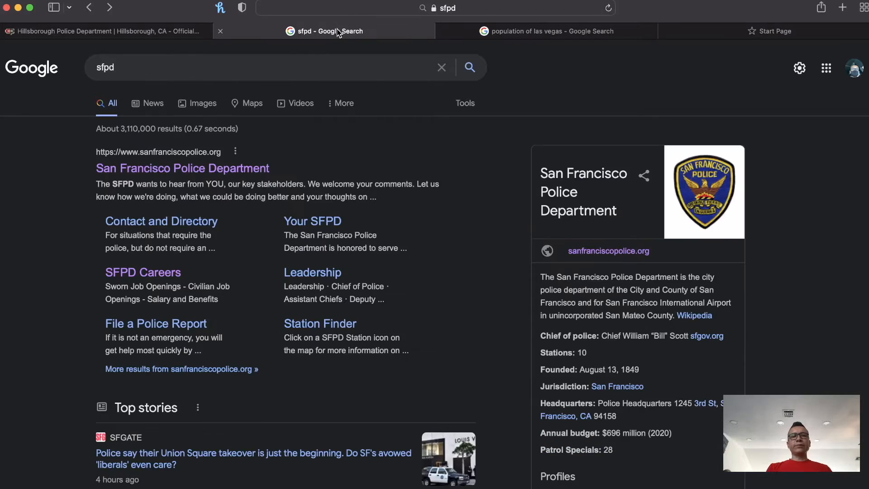